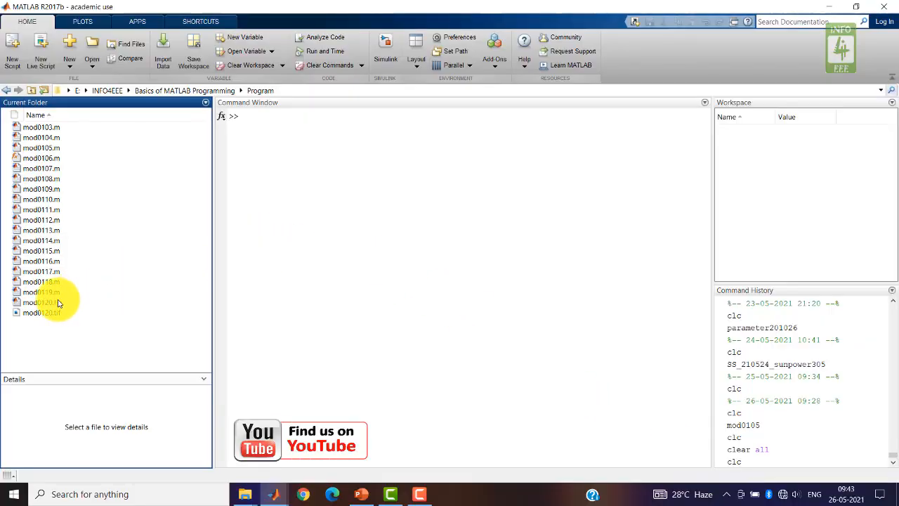
Open mod0120.fig from the Current Folder and dock it with plot tools showing.
left_click(41, 302)
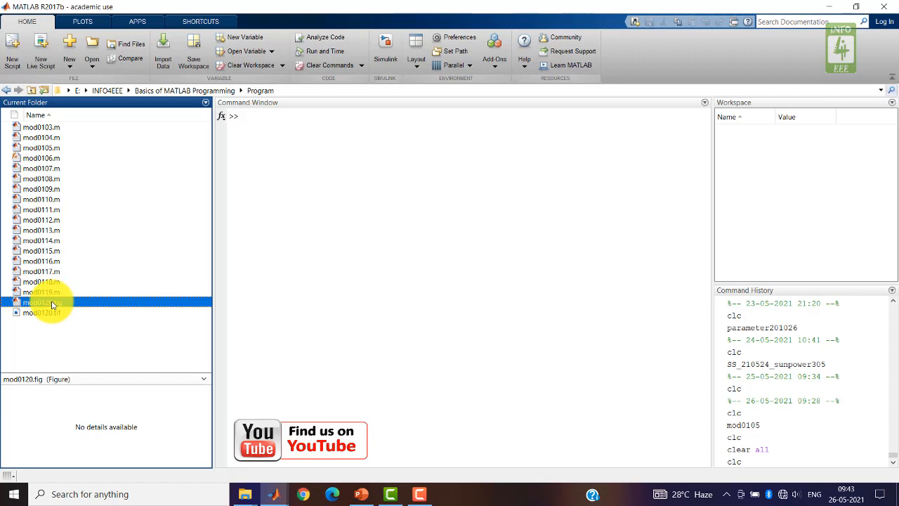
double_click(40, 302)
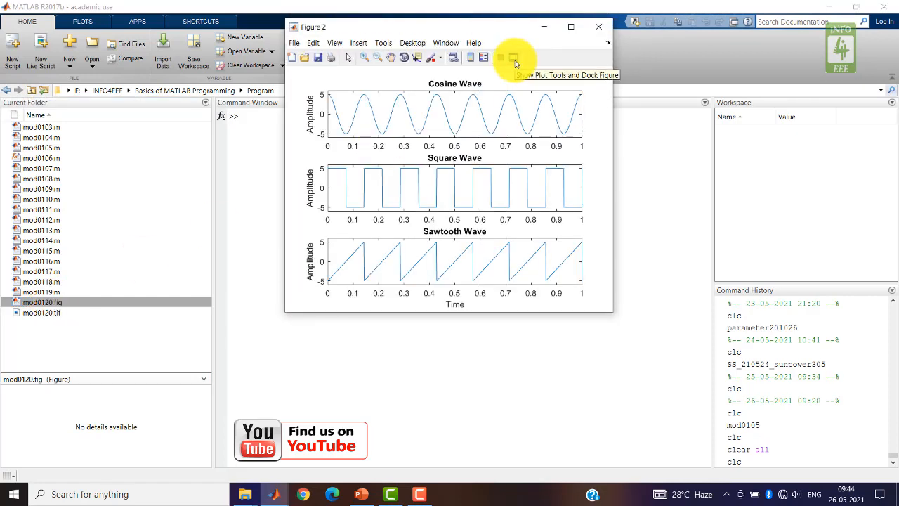
left_click(514, 58)
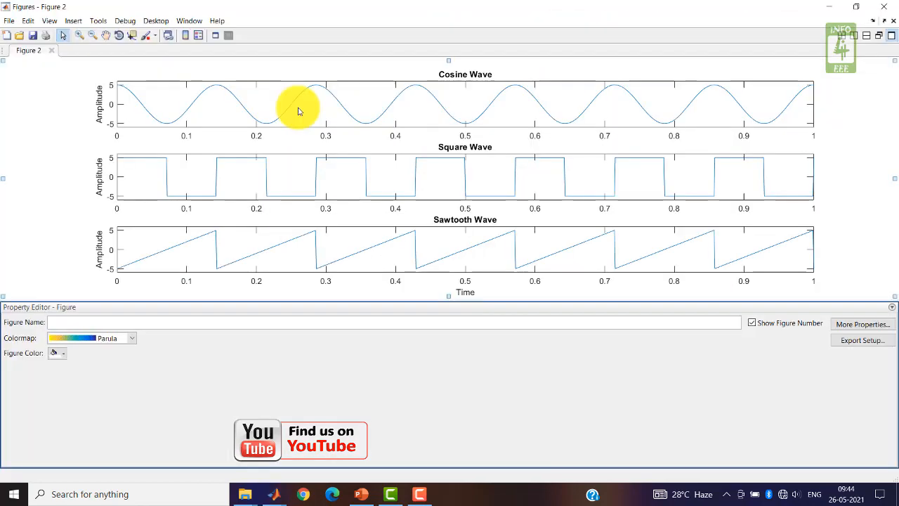
mouse_move(420, 95)
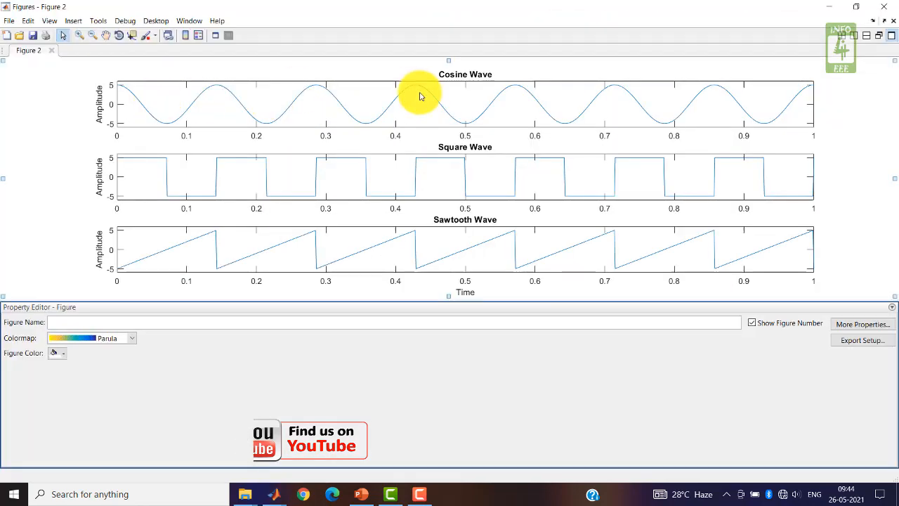
mouse_move(416, 118)
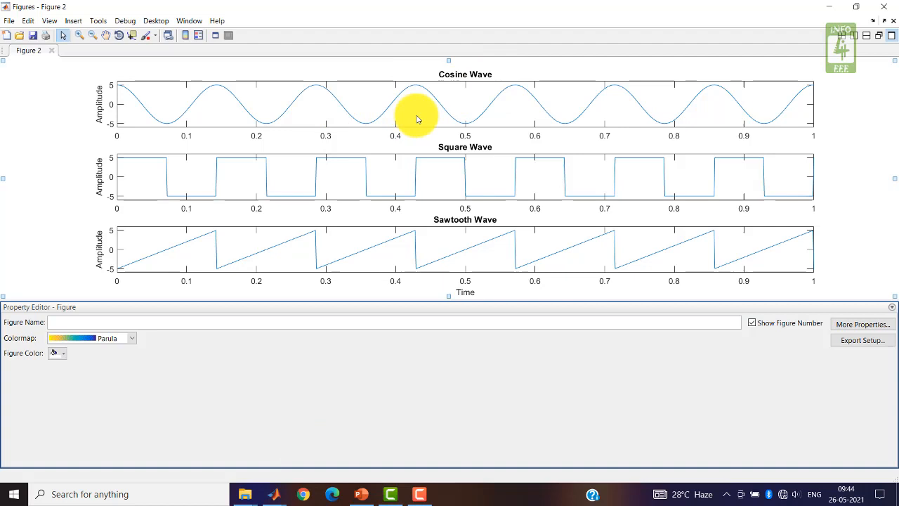
Halve the Cosine Wave axes width via its Position property in the Inspector.
left_click(416, 105)
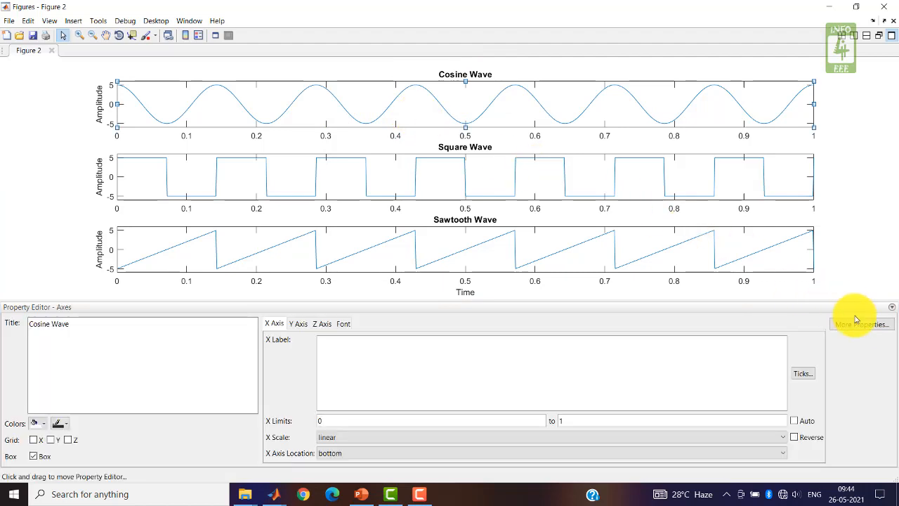
left_click(859, 323)
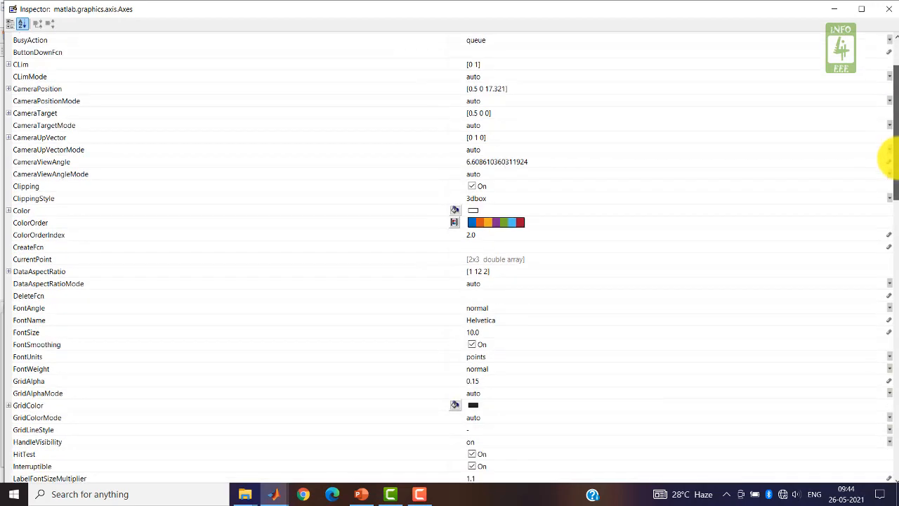
scroll("down", 3)
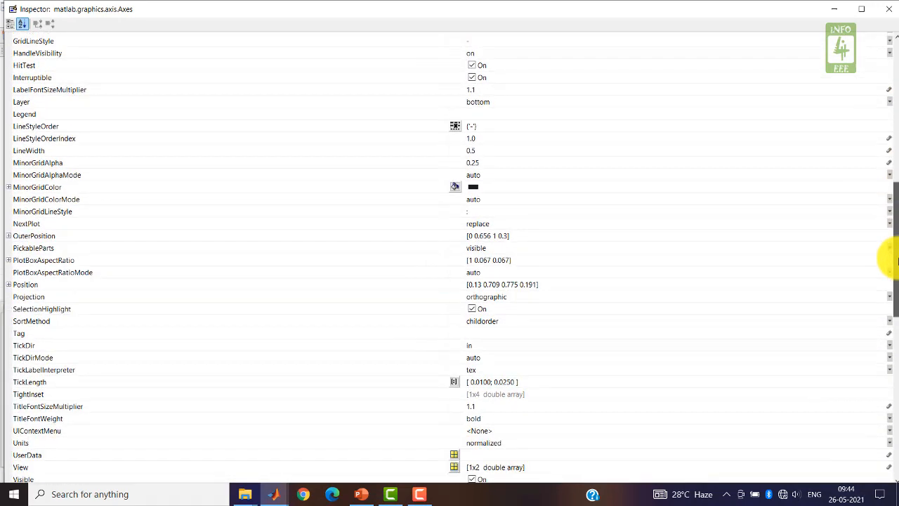
left_click(9, 284)
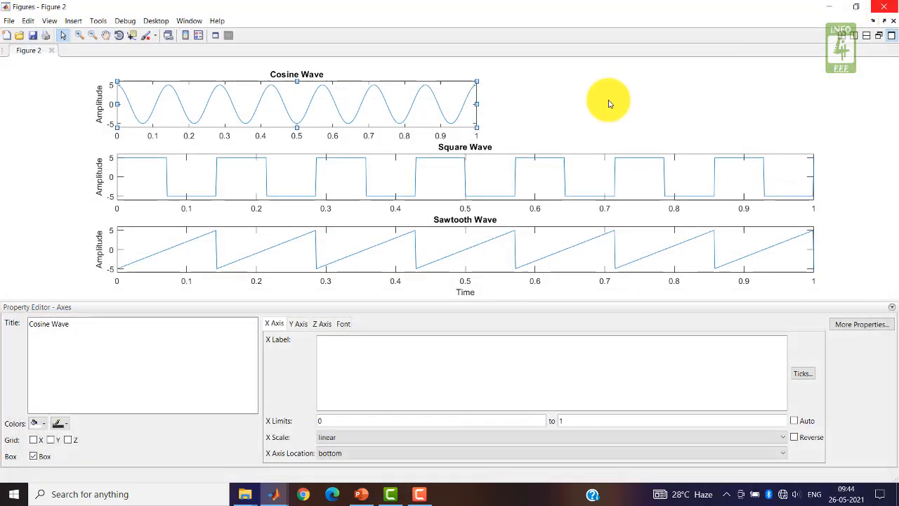
mouse_move(177, 110)
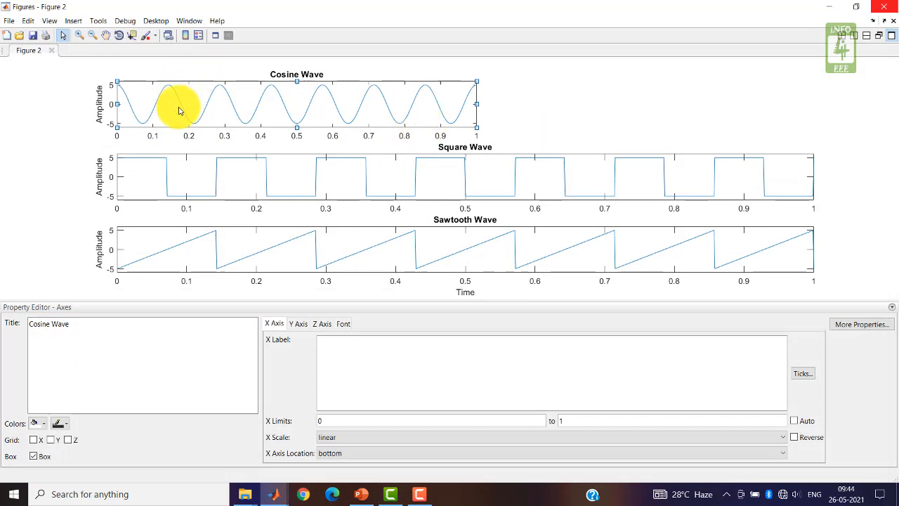
mouse_move(489, 175)
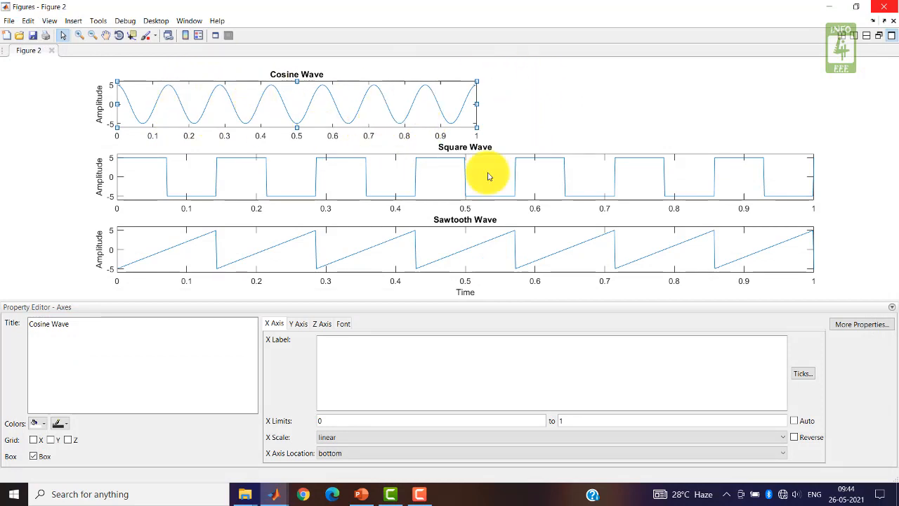
Halve the Square Wave and Sawtooth Wave axes widths via their Position properties.
left_click(860, 323)
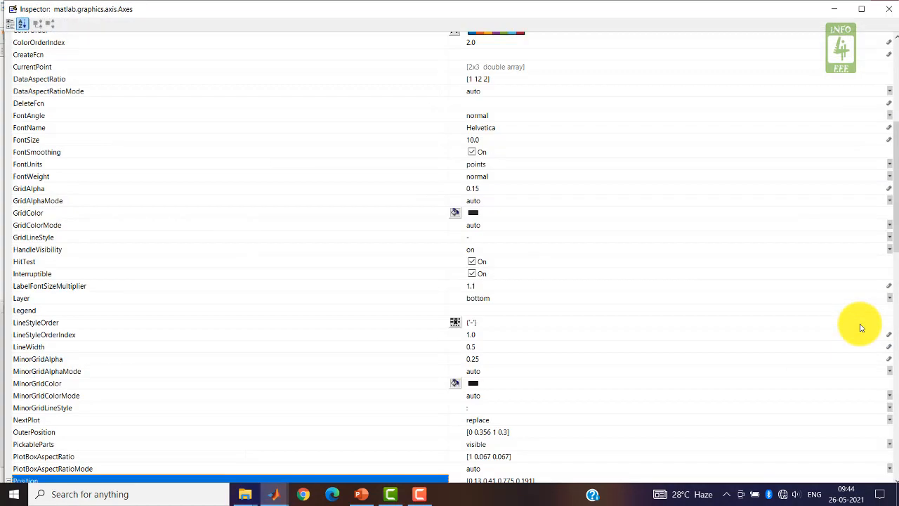
scroll("down", 3)
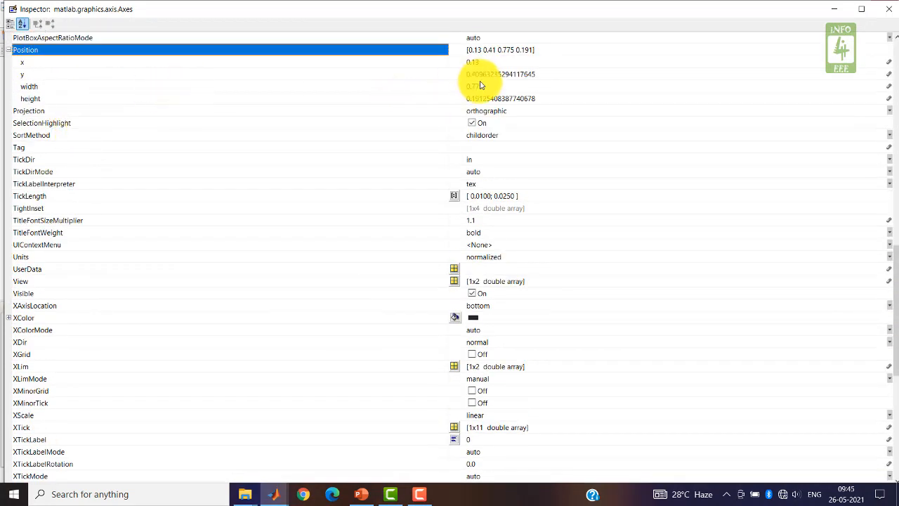
left_click(28, 86)
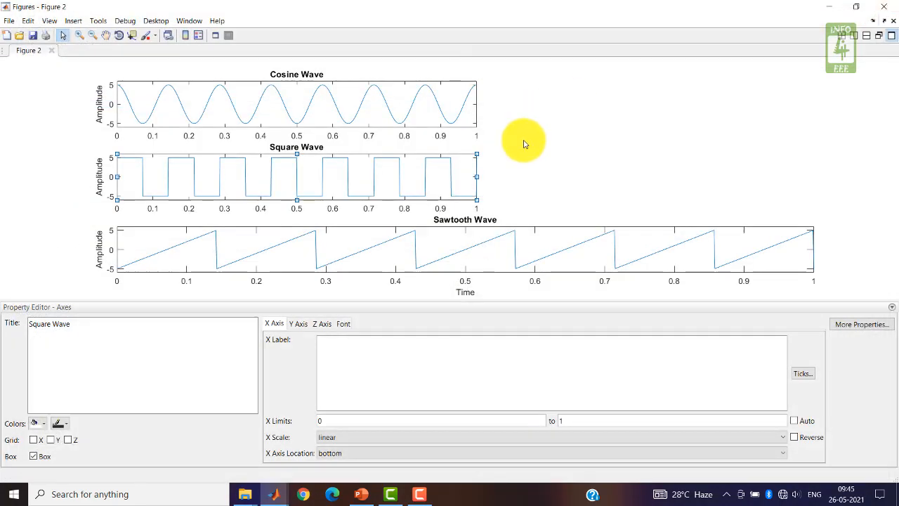
left_click(464, 250)
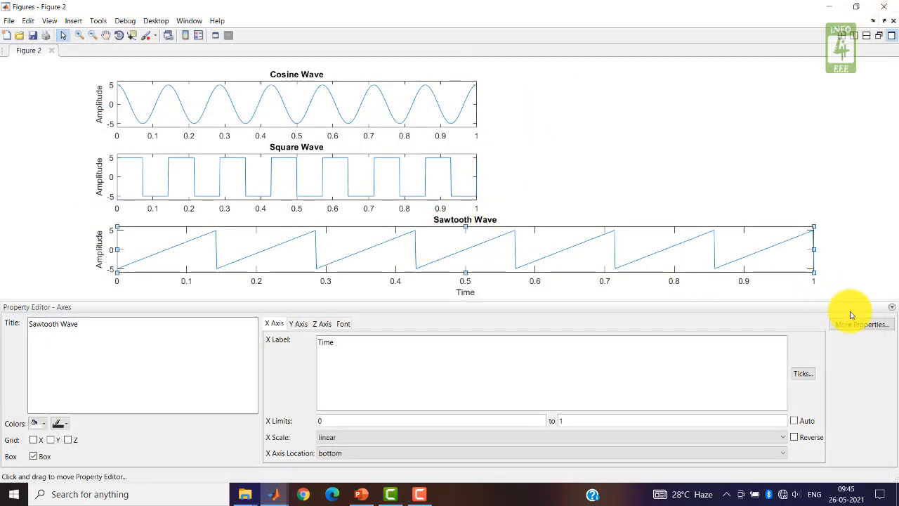
left_click(859, 323)
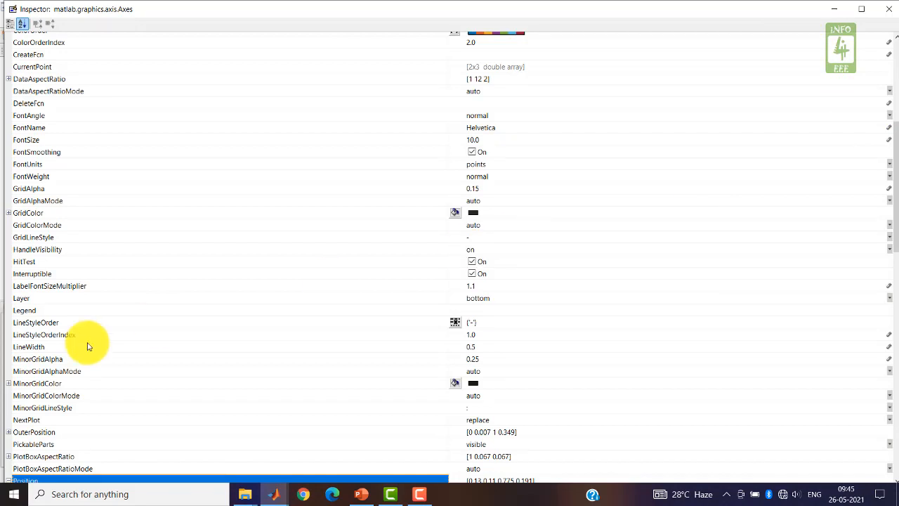
left_click(25, 382)
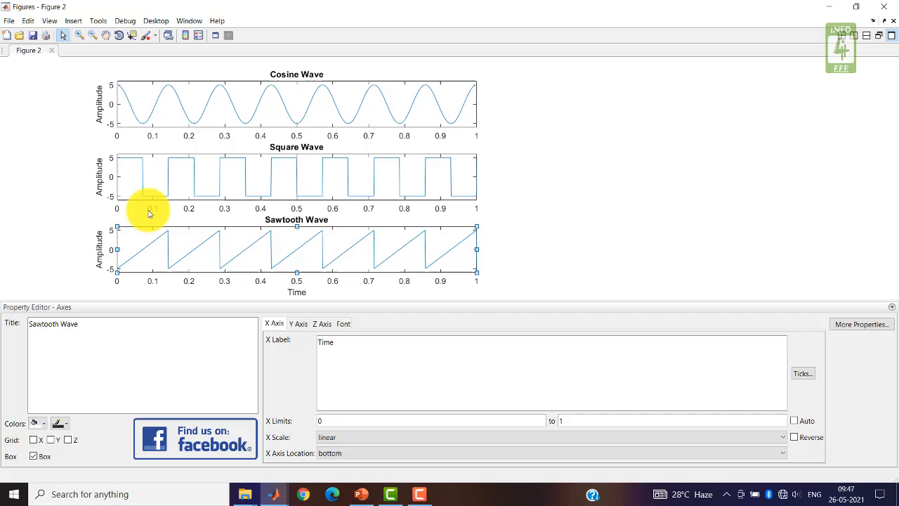
mouse_move(354, 140)
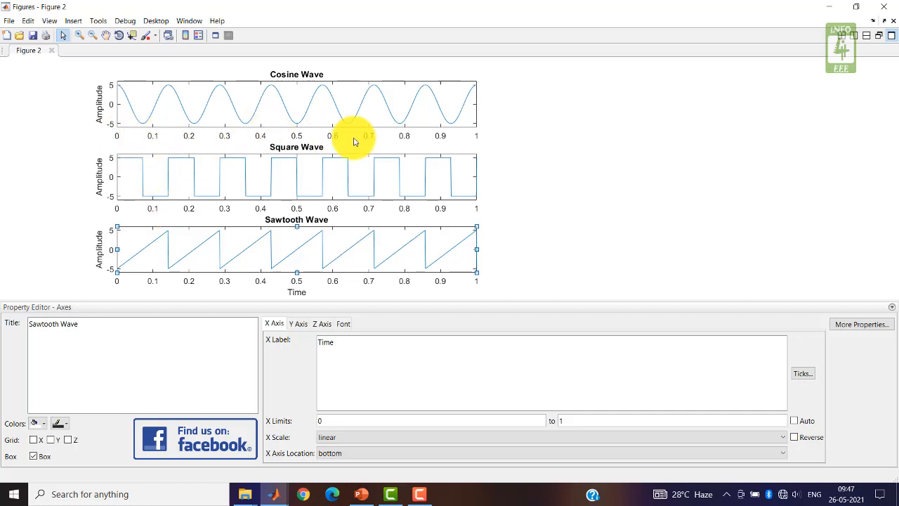
mouse_move(433, 125)
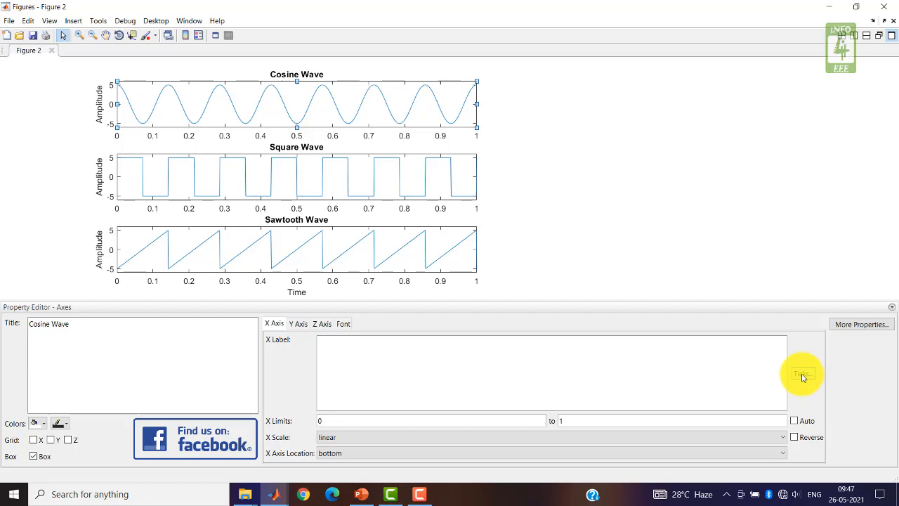
Clear the cosine plot's x tick labels manually and select the Square Wave axes beneath it.
left_click(802, 373)
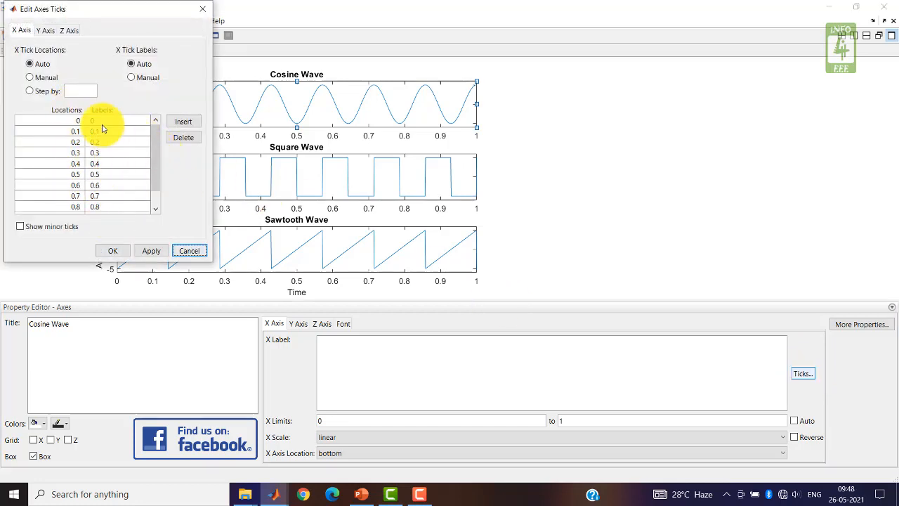
left_click(132, 77)
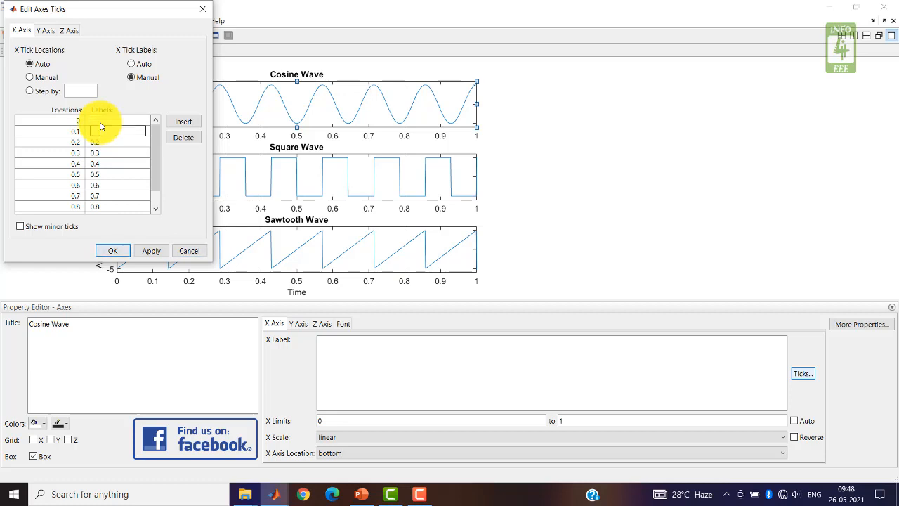
left_click(118, 174)
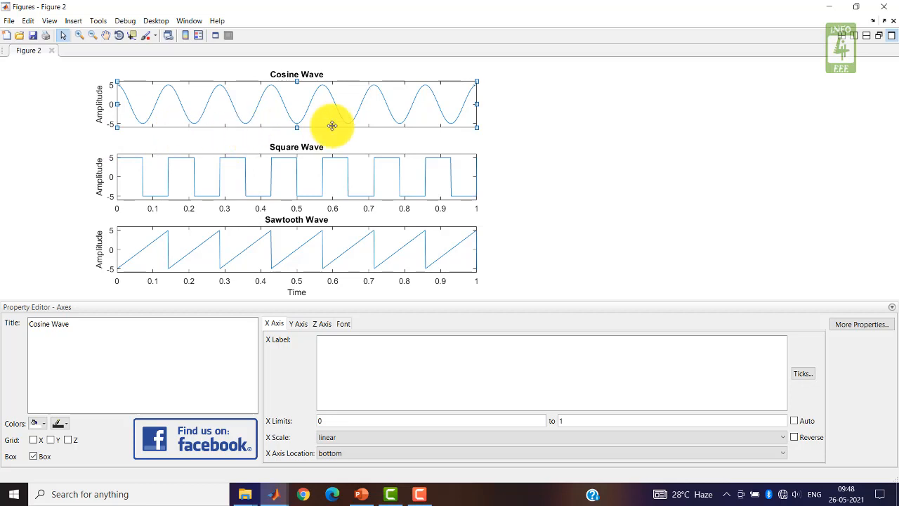
mouse_move(297, 133)
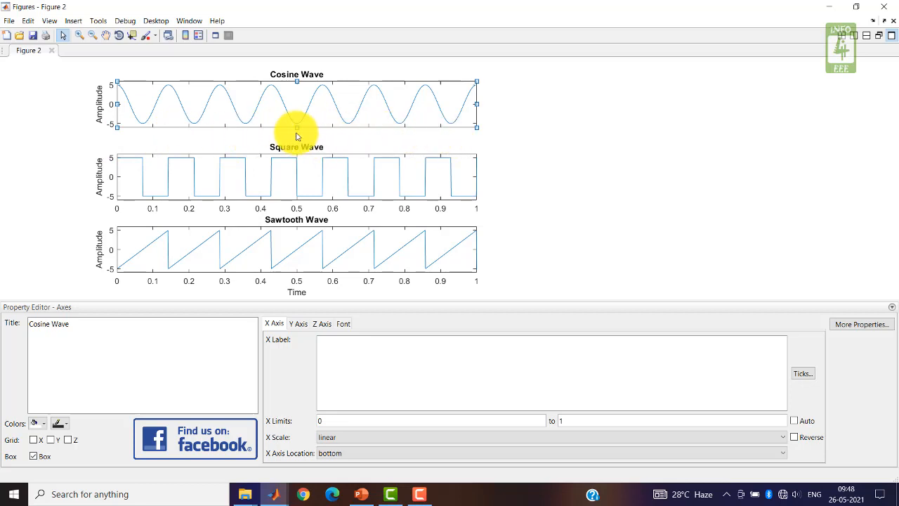
left_click(255, 165)
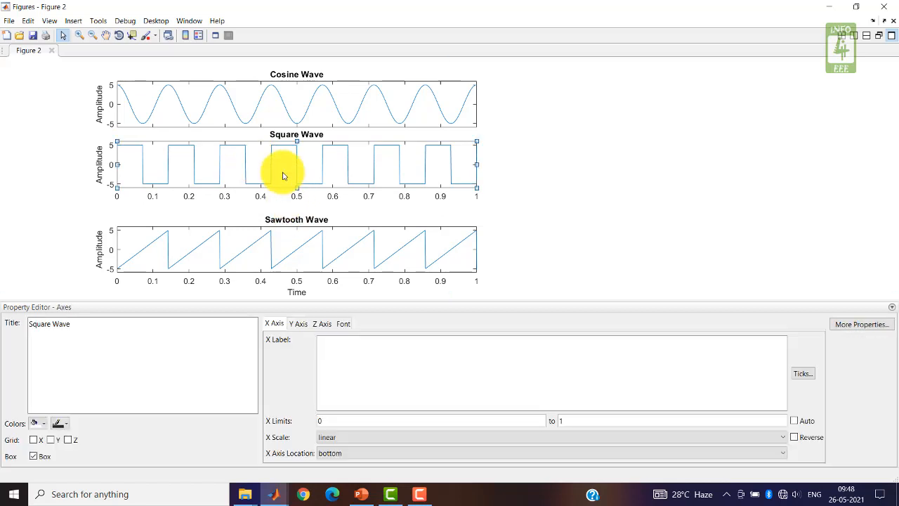
Clear the square plot's x tick labels and move the Sawtooth Wave axes up beneath it.
left_click(802, 373)
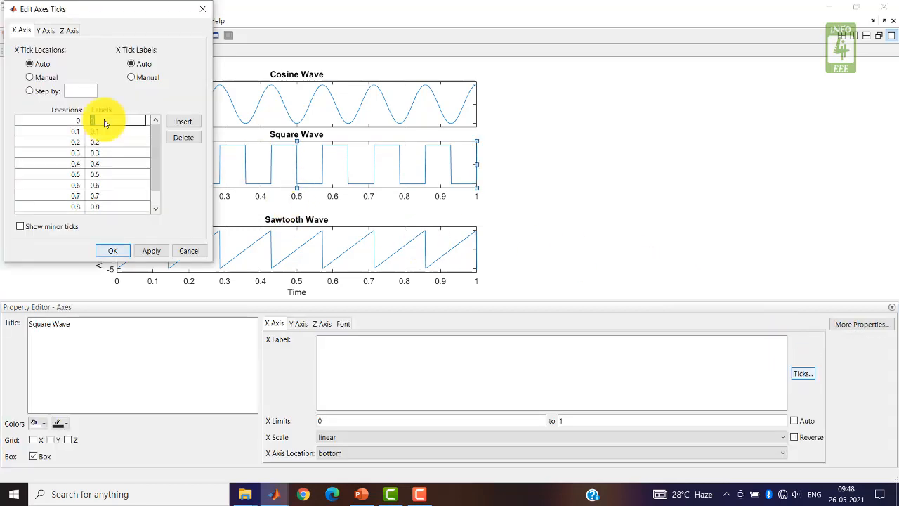
left_click(132, 77)
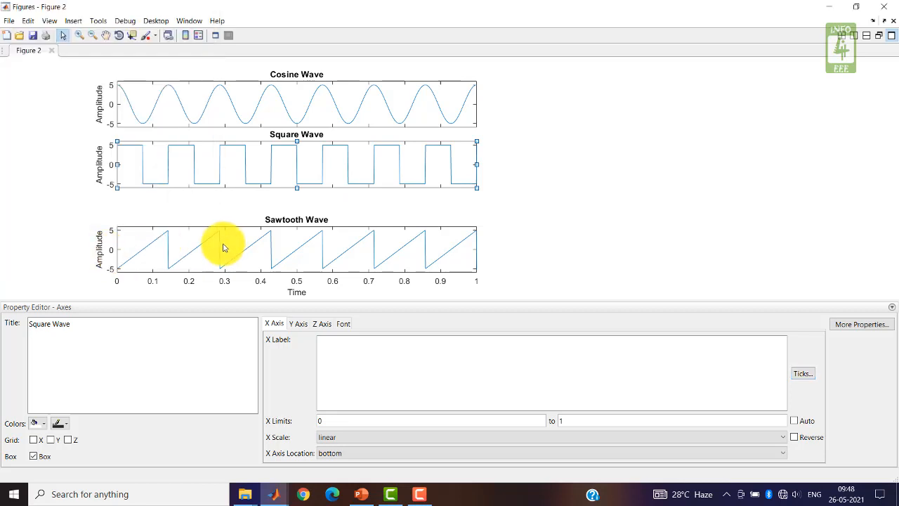
left_click(224, 246)
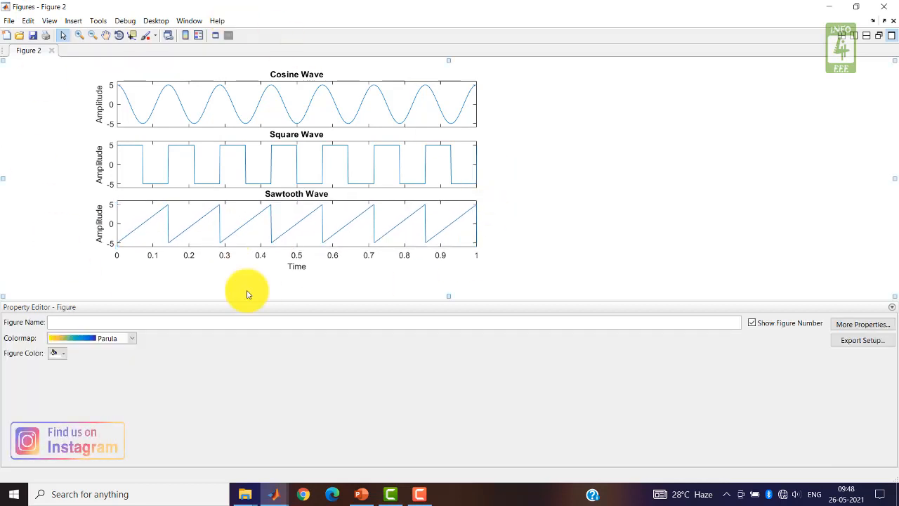
mouse_move(260, 102)
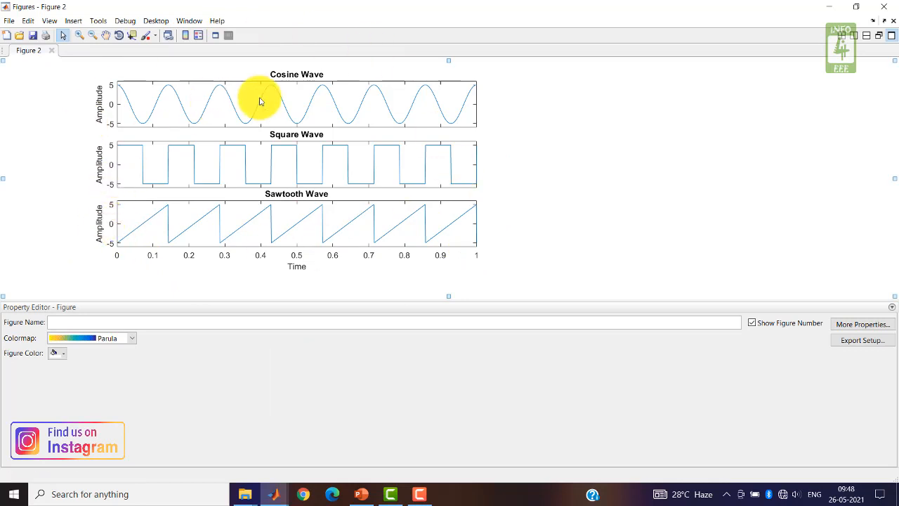
left_click(862, 340)
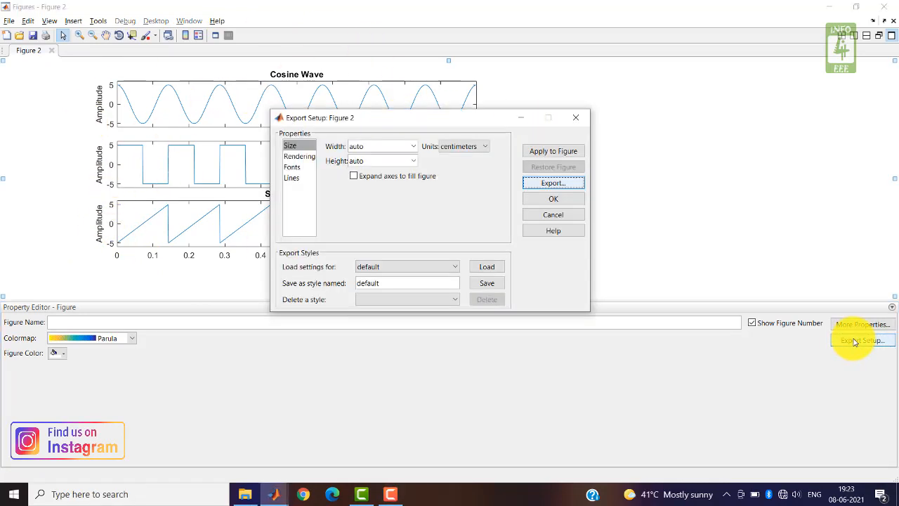
mouse_move(554, 183)
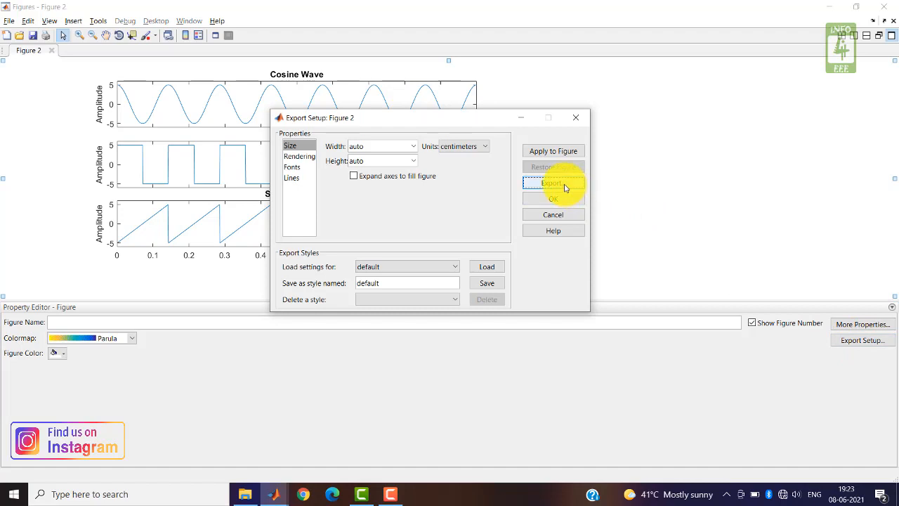
Export Figure 2 to the Program folder as mod0121 and close Export Setup.
left_click(553, 183)
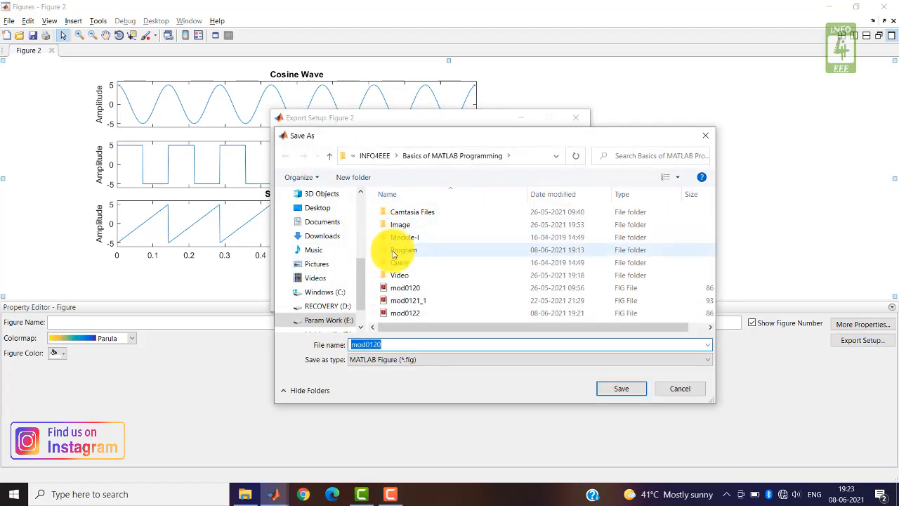
double_click(404, 250)
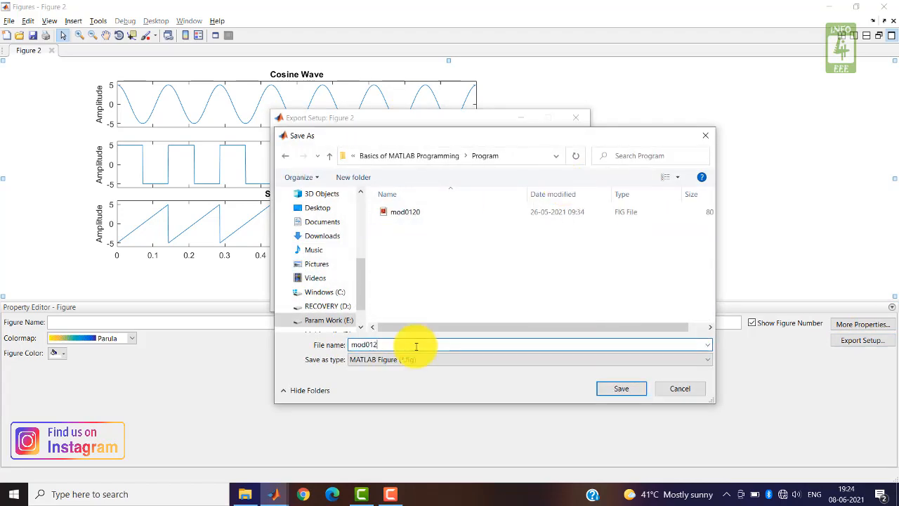
type("1")
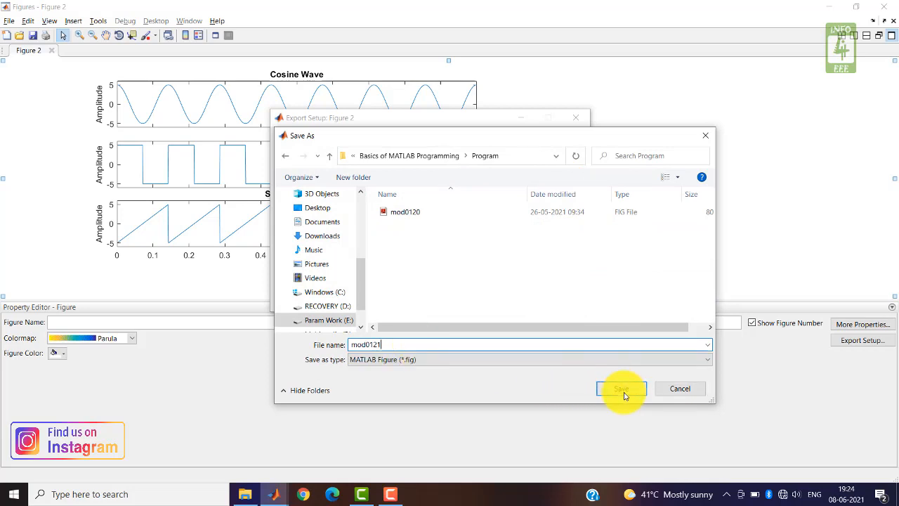
left_click(621, 388)
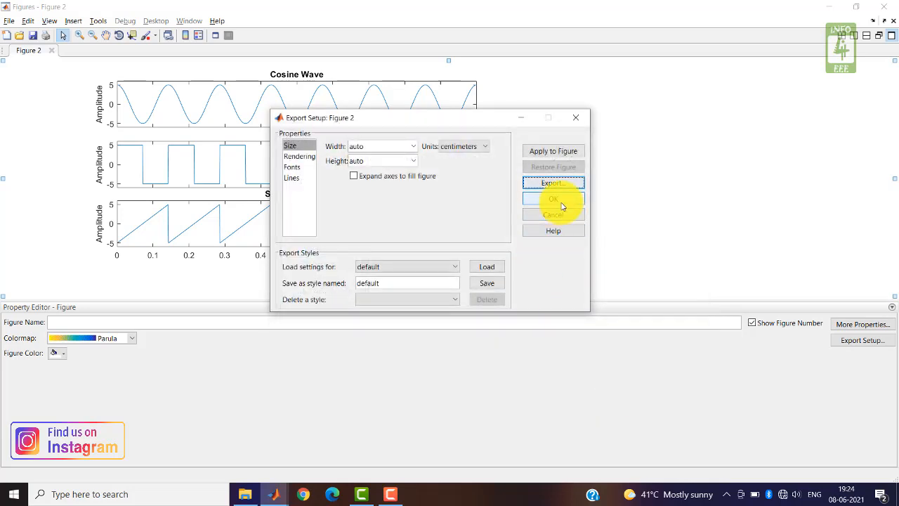
left_click(553, 199)
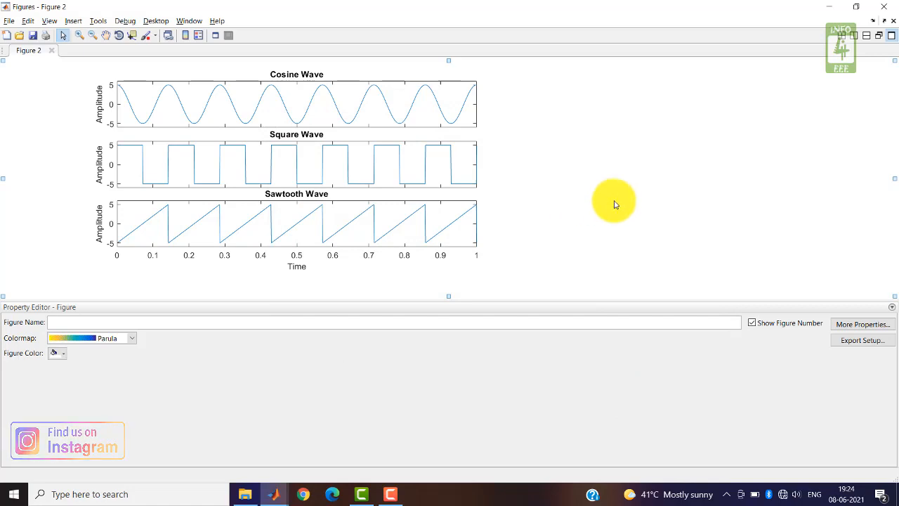